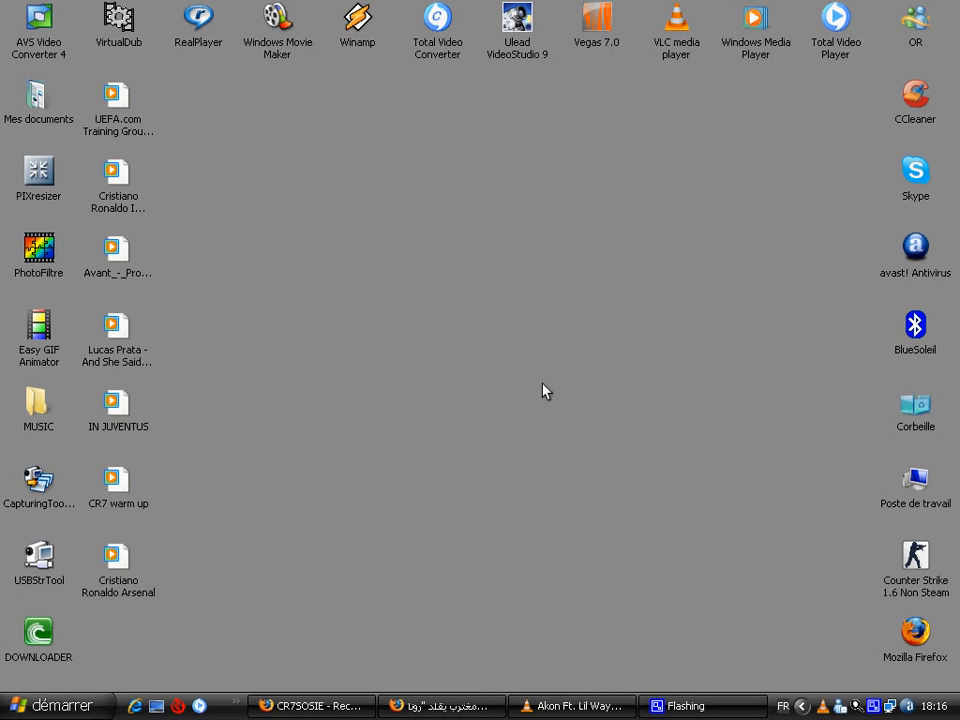
mouse_move(392, 596)
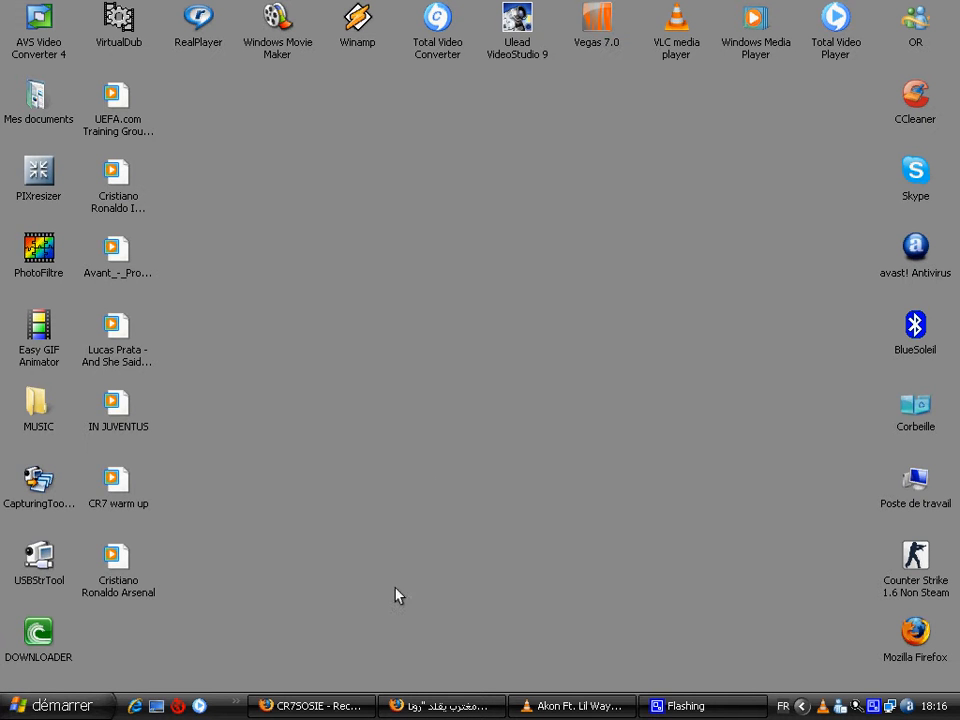
mouse_move(456, 574)
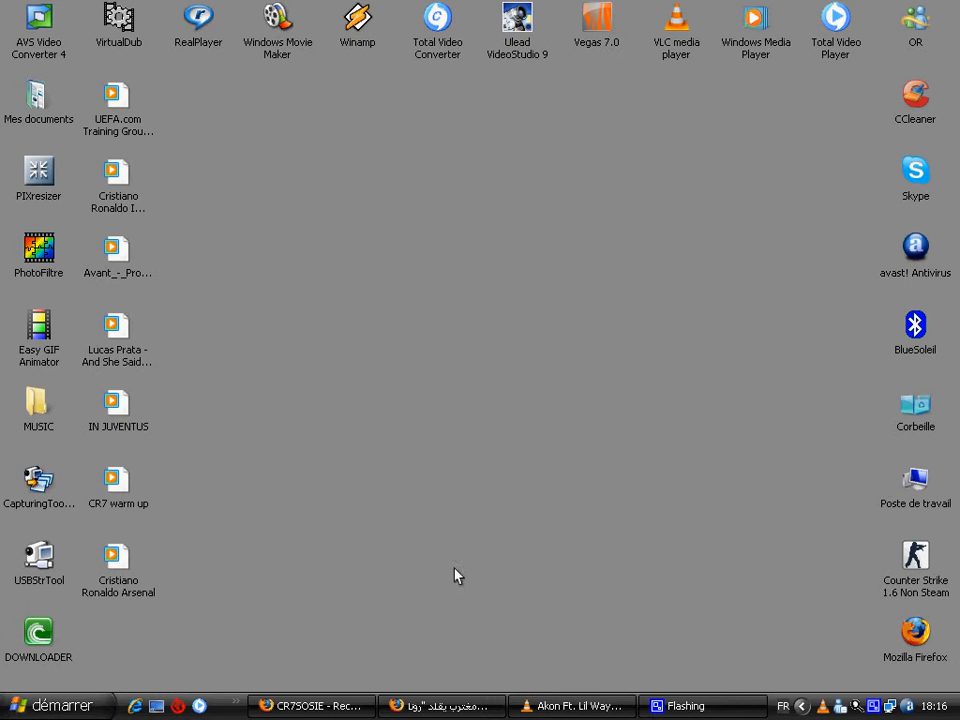
mouse_move(330, 706)
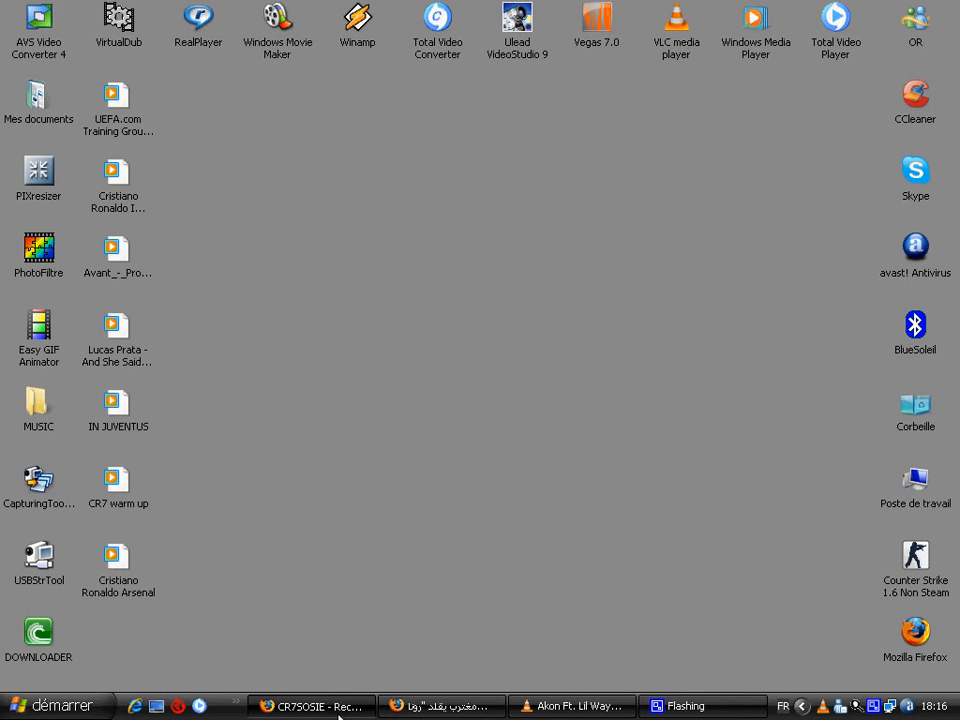
Bring the Firefox window with the Google results for CR7SOSIE to the front.
left_click(300, 702)
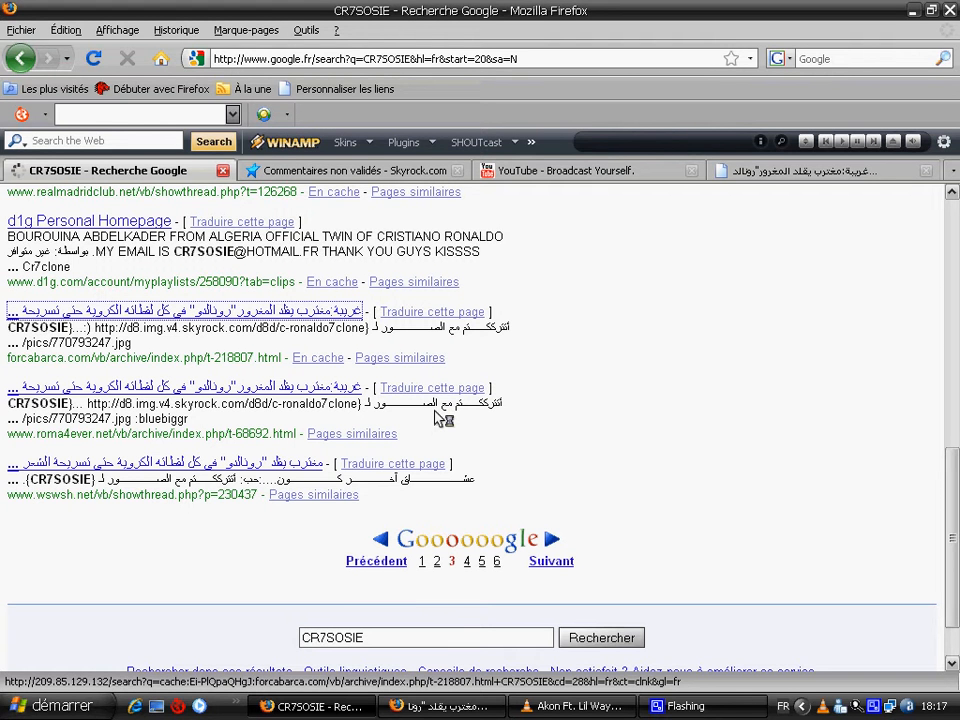
Follow the forcabarca.com result to the archived Ronaldo-lookalike thread listing CR7SOSIE image links.
left_click(318, 356)
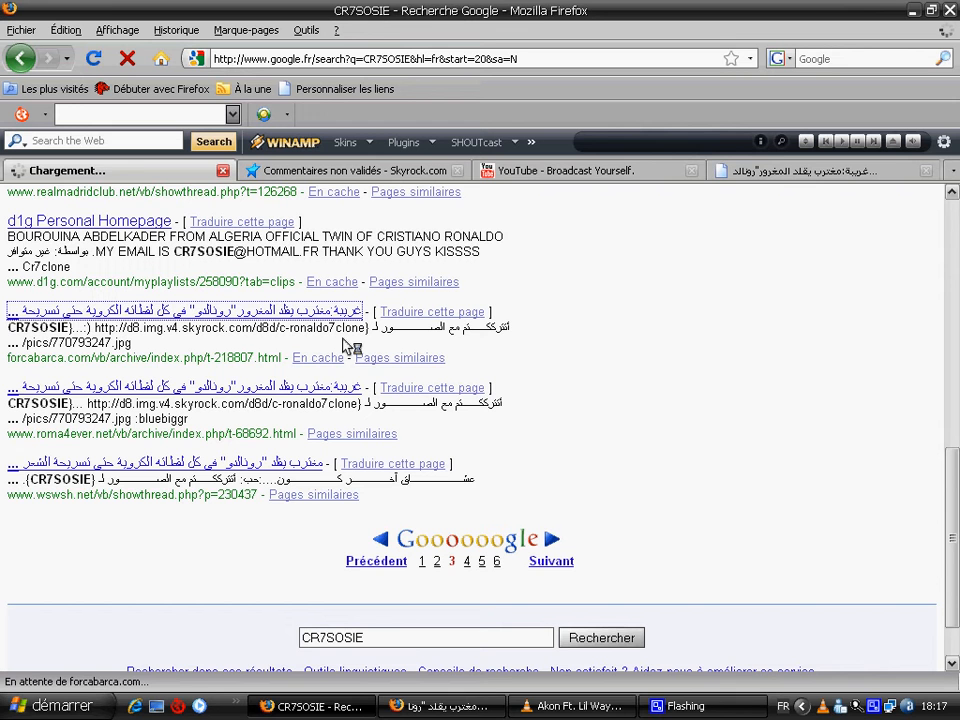
left_click(284, 312)
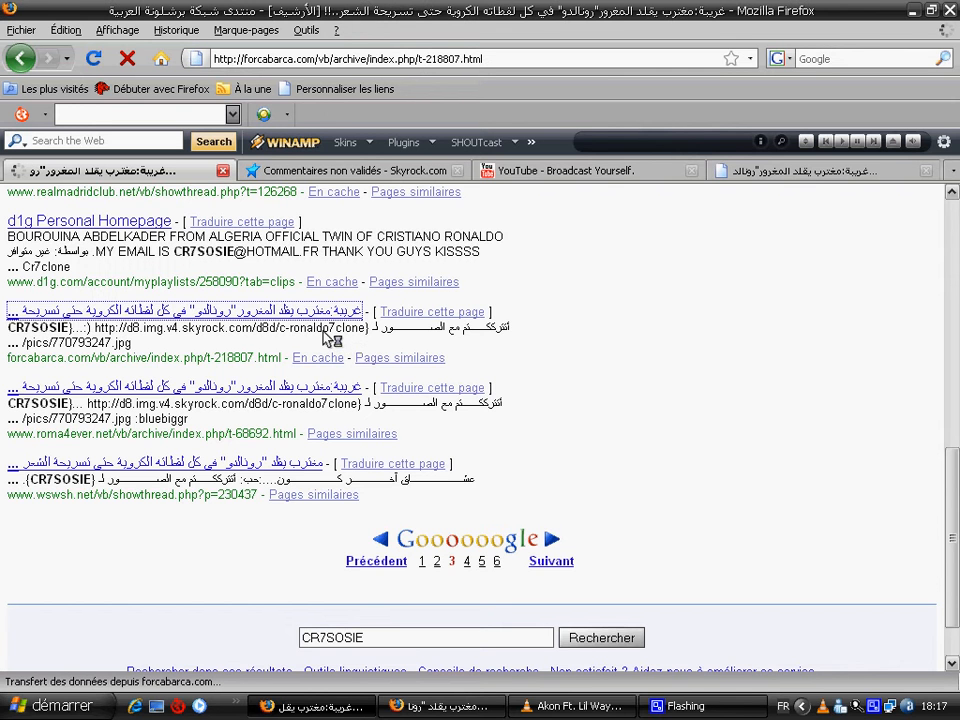
left_click(318, 356)
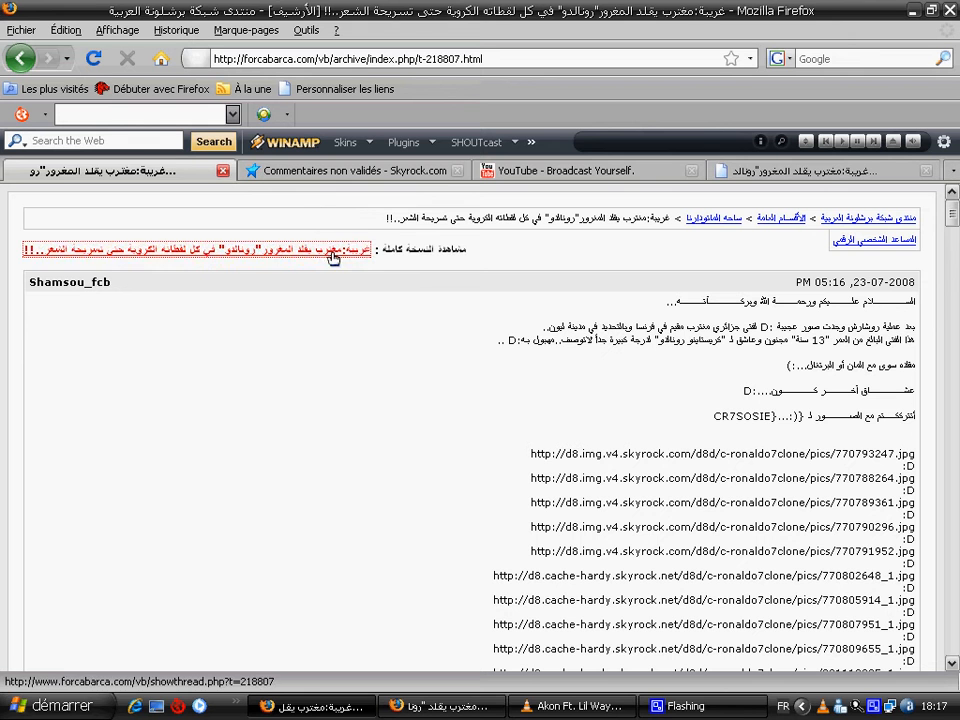
Load the full version of the thread from the archive page's title link.
left_click(336, 258)
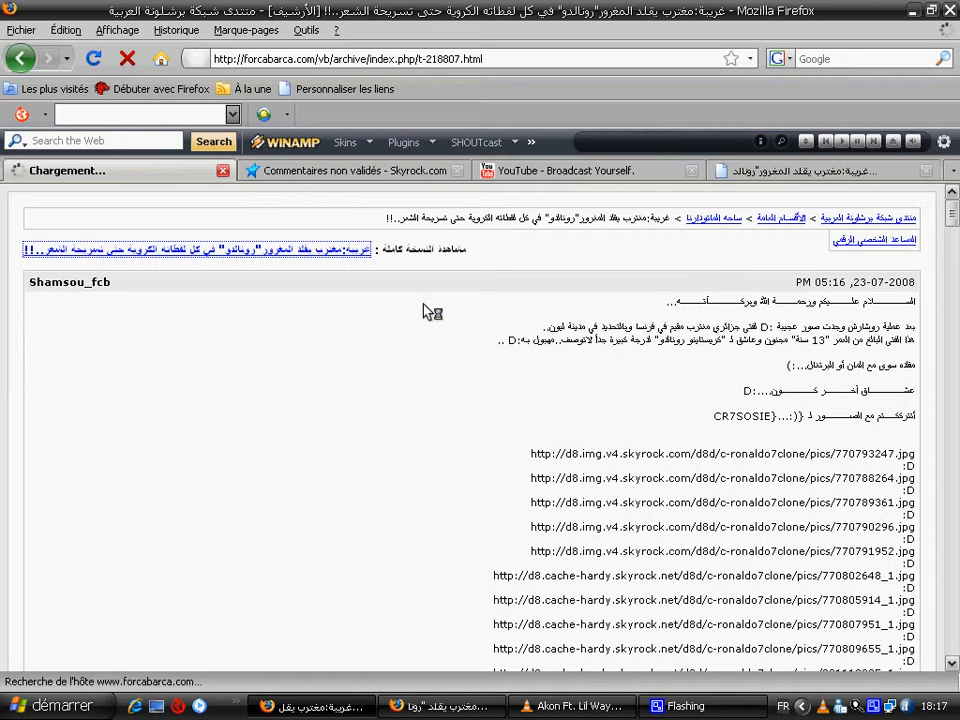
mouse_move(550, 318)
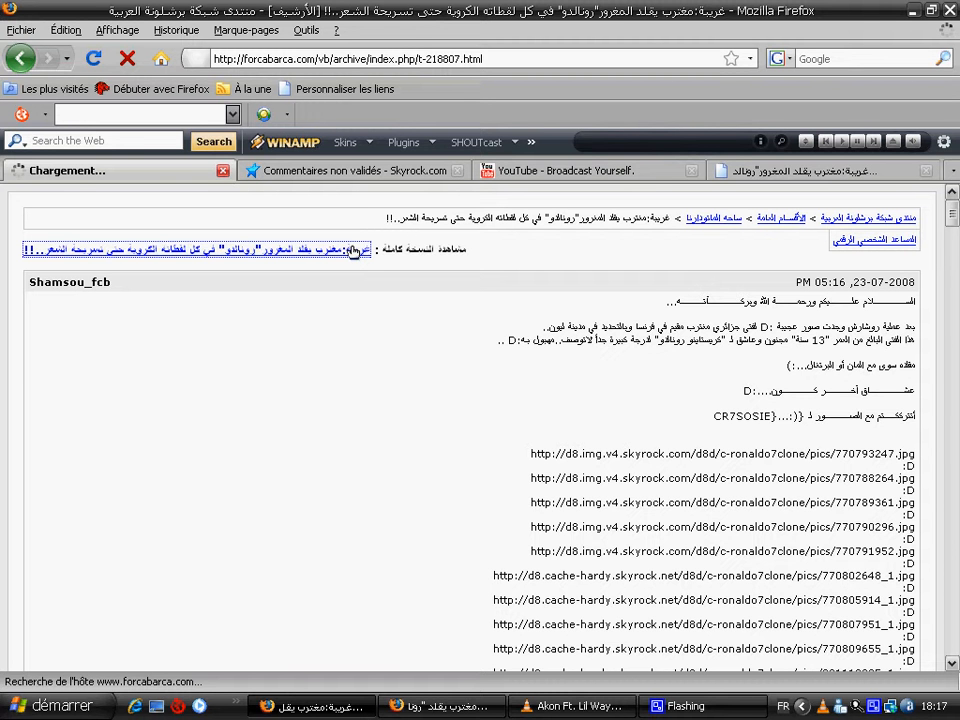
mouse_move(612, 420)
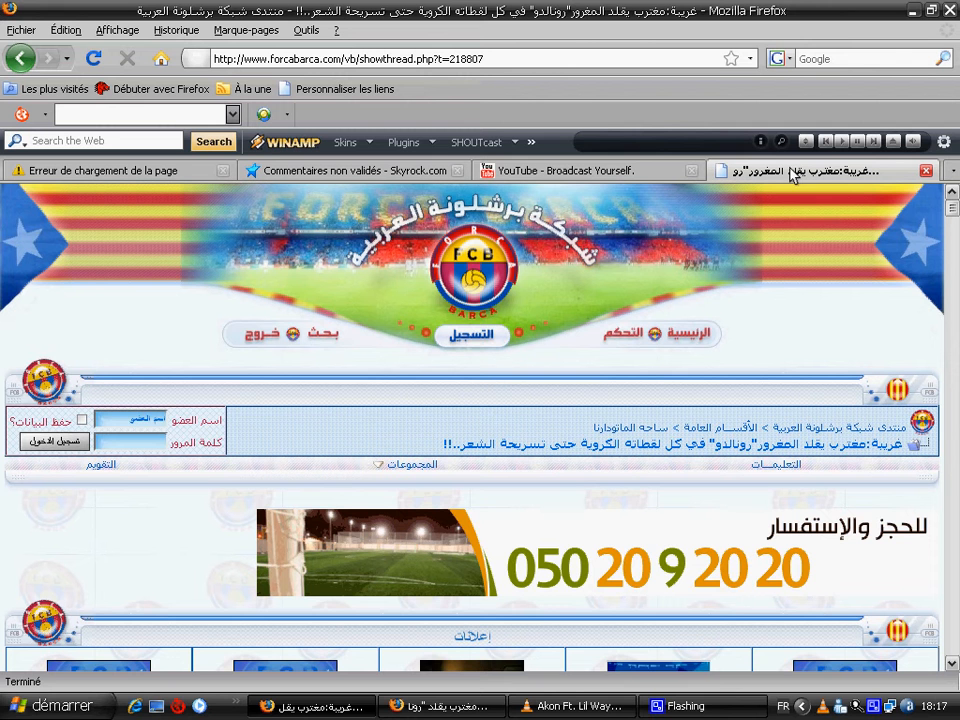
mouse_move(940, 240)
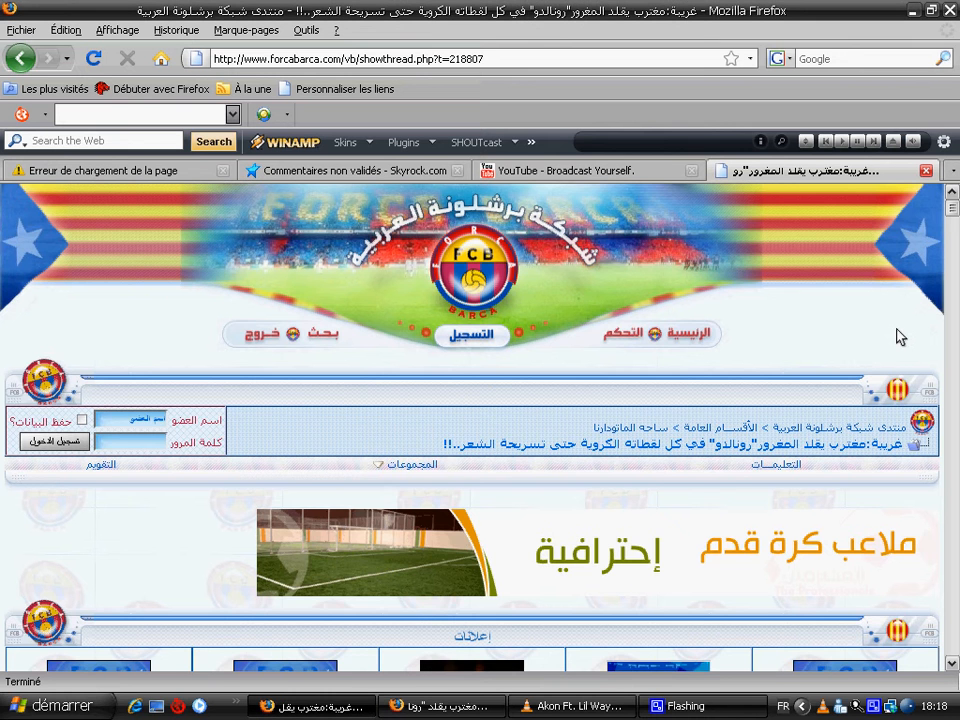
scroll("down", 3)
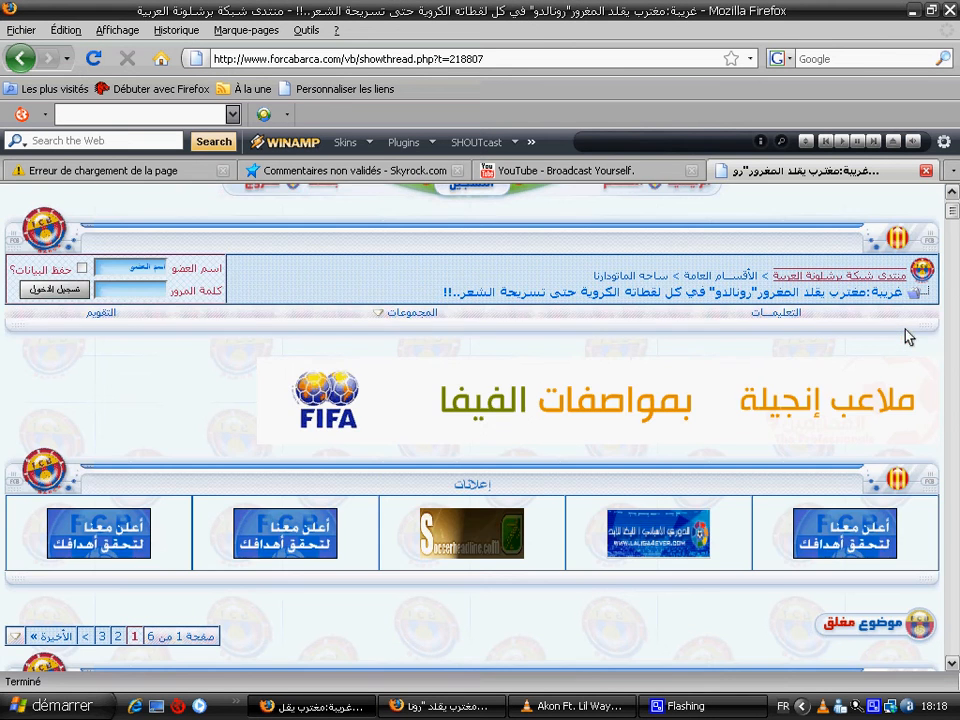
scroll("down", 3)
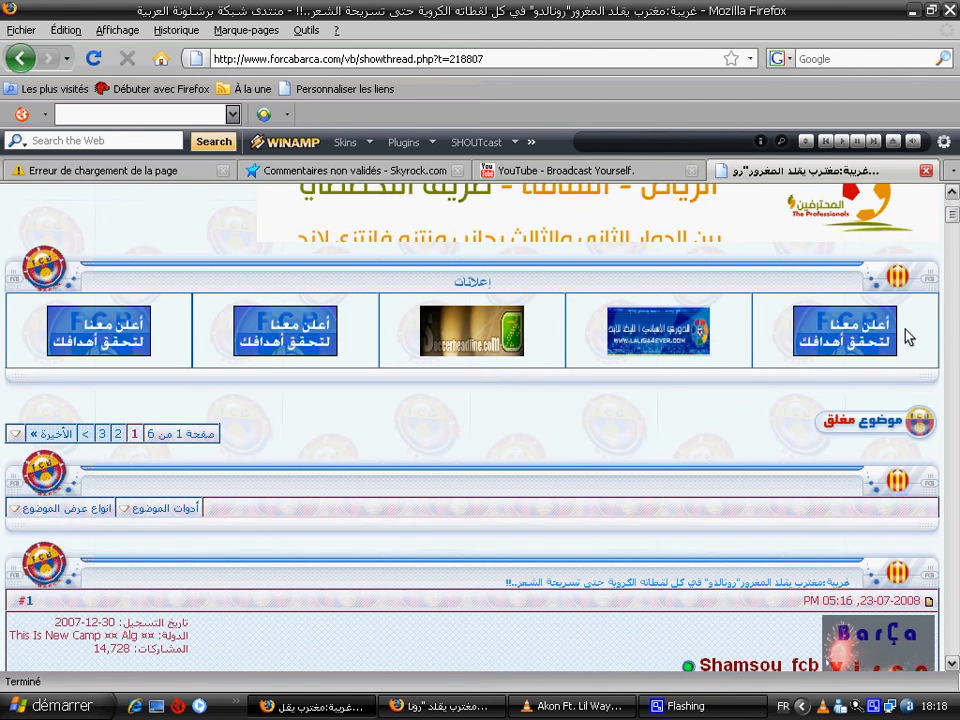
scroll("down", 3)
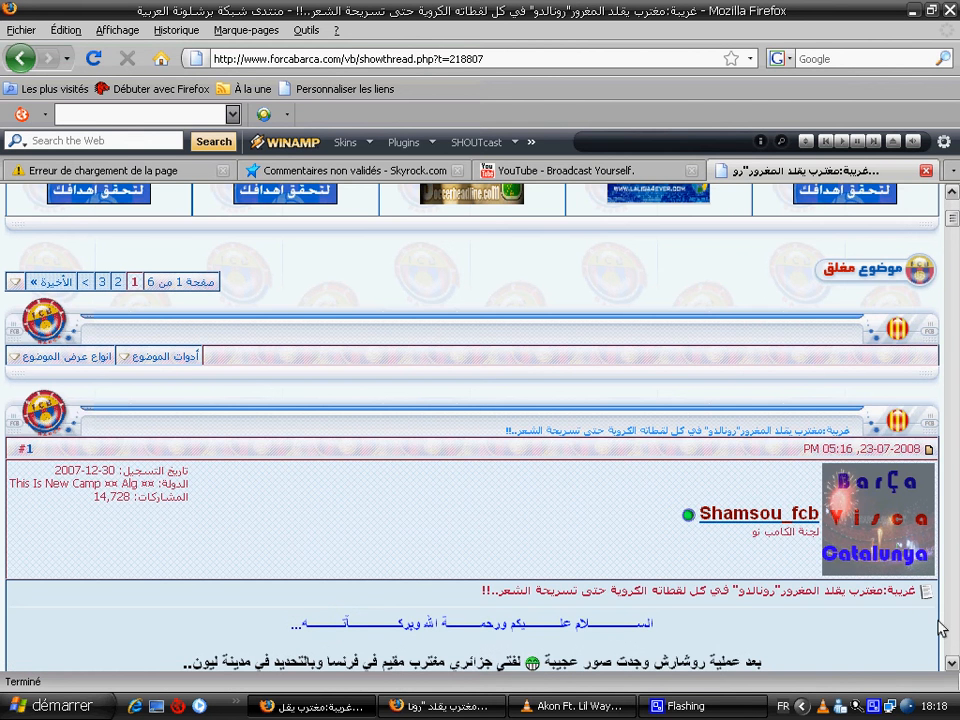